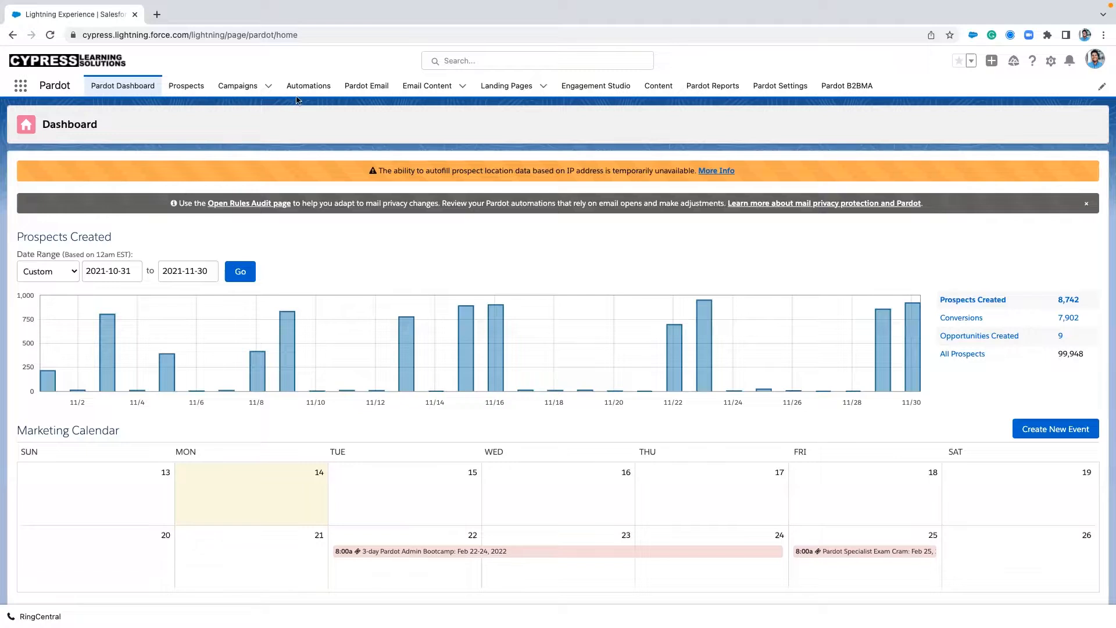
- From Automations, reach the Automation Rules list and start a new automation rule
click(308, 84)
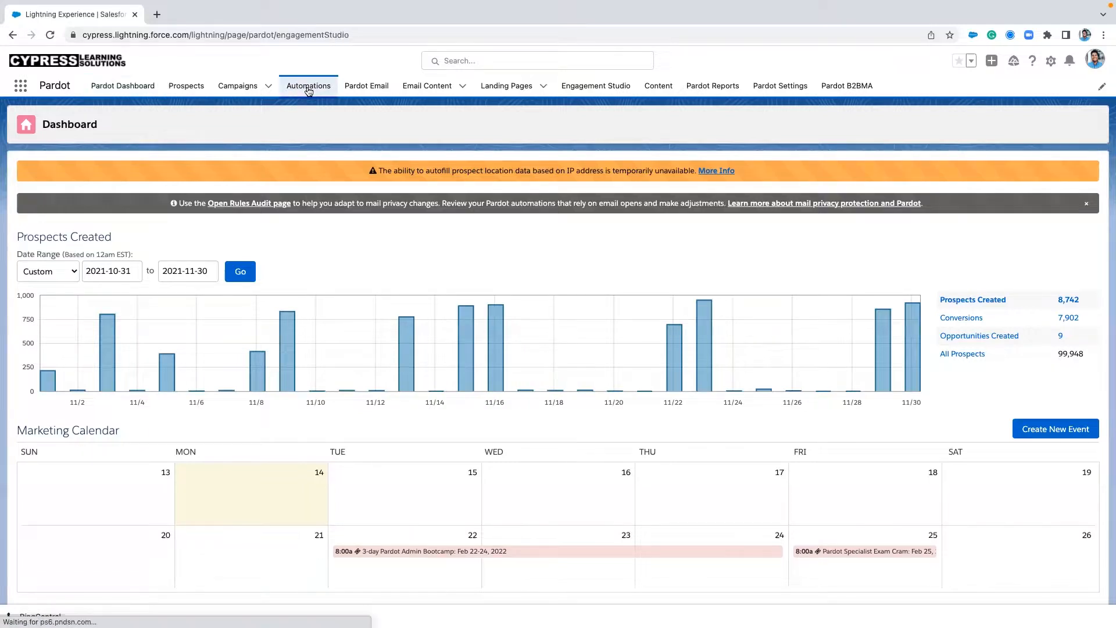
click(308, 85)
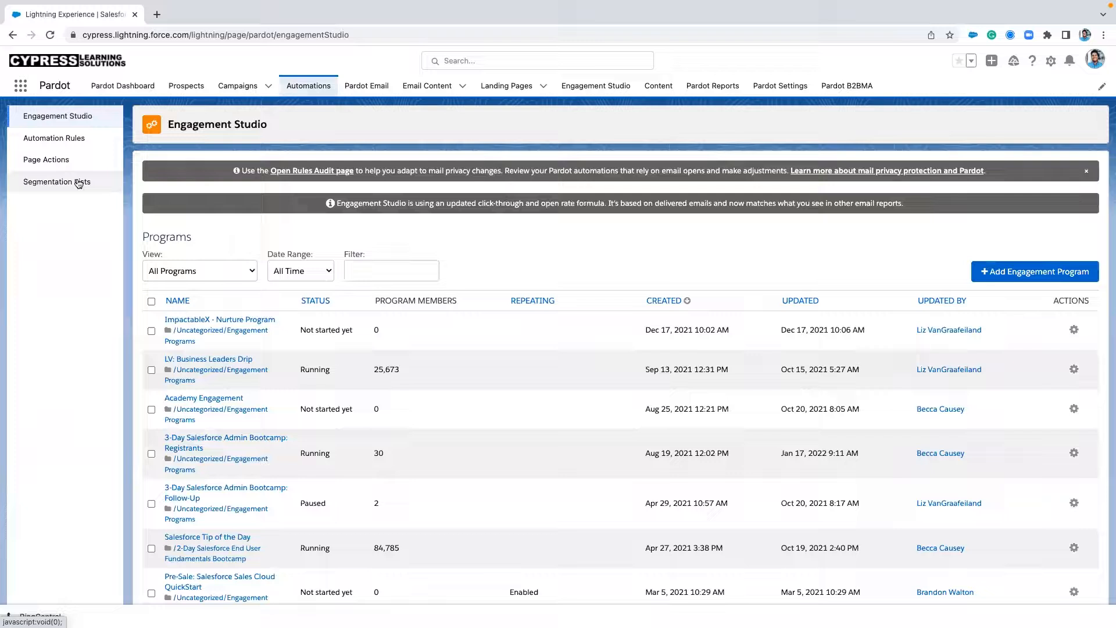
click(54, 138)
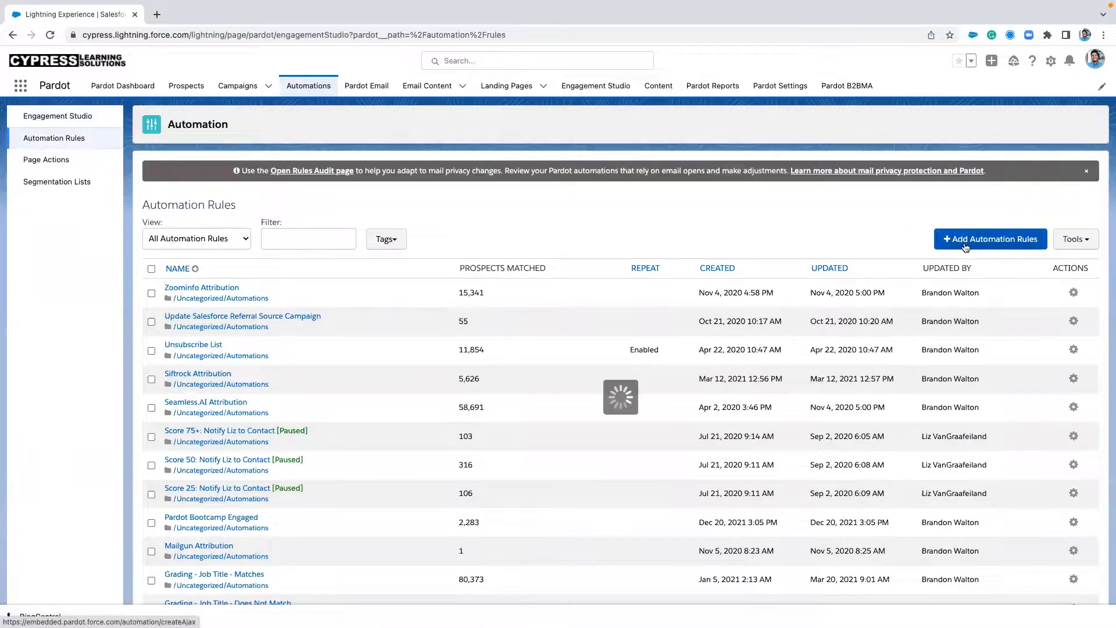
click(989, 239)
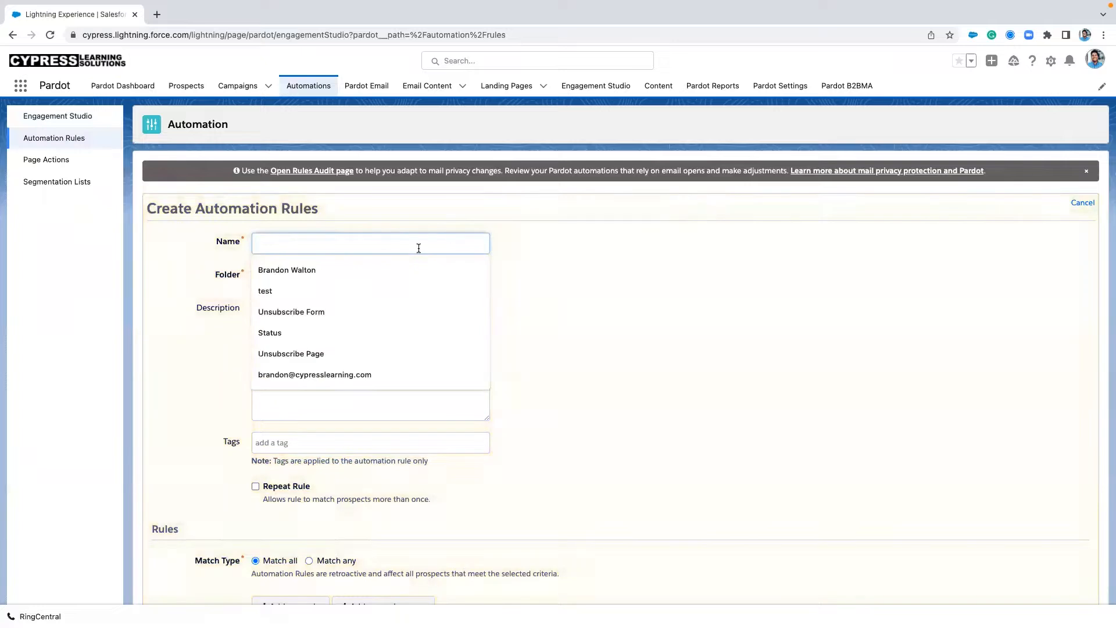
- Name the rule 'Score Degradation Strategy' and add a first matching rule row
text(Score Degradation Stra)
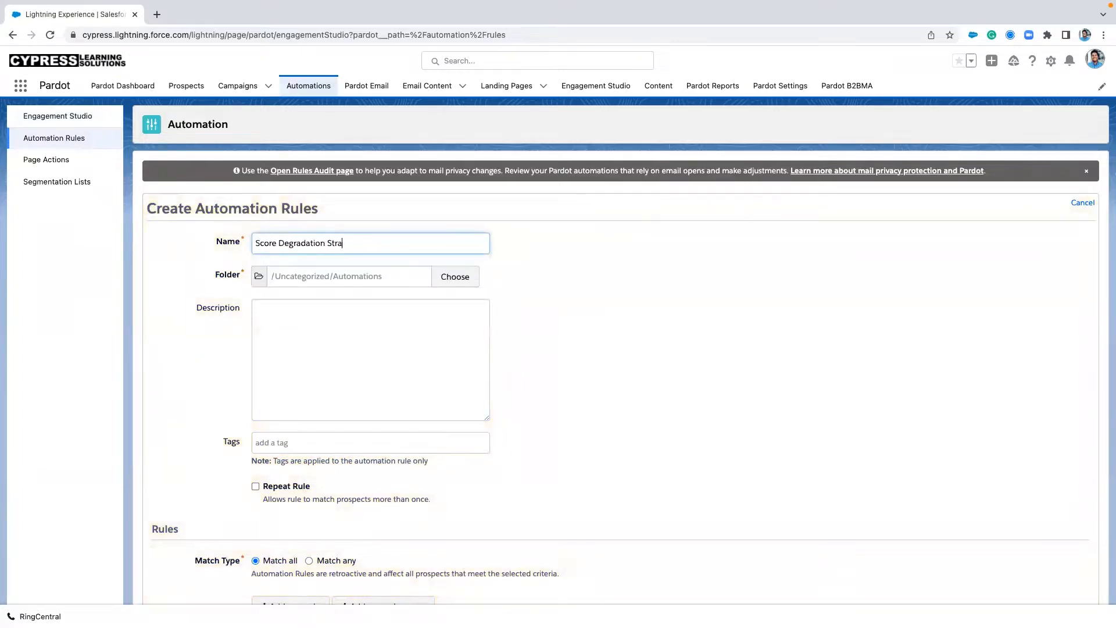
text(tegy)
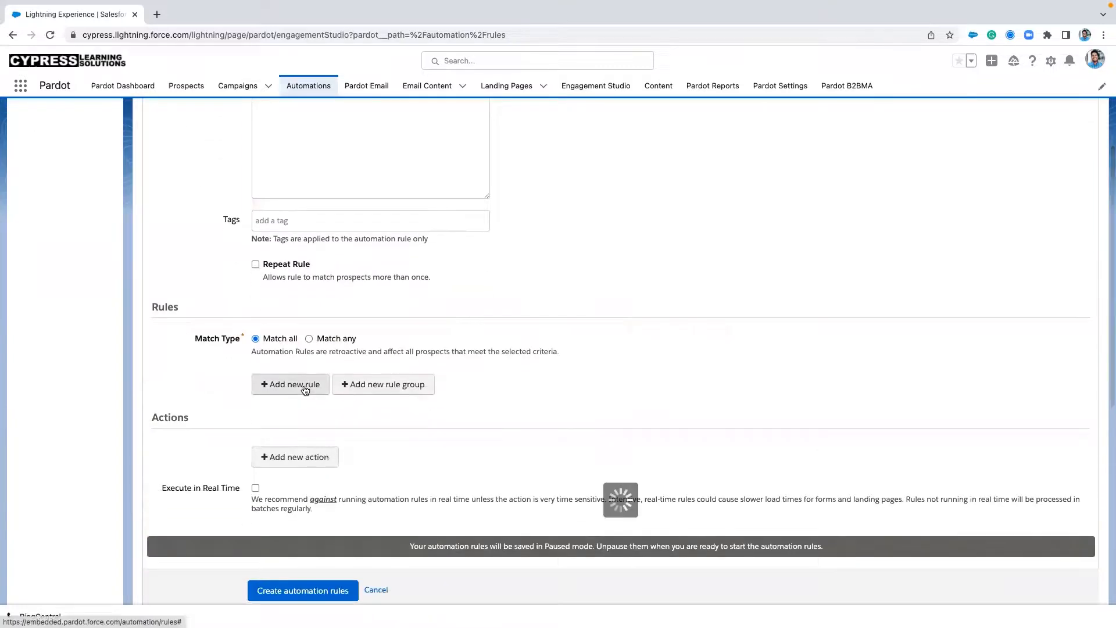
click(289, 384)
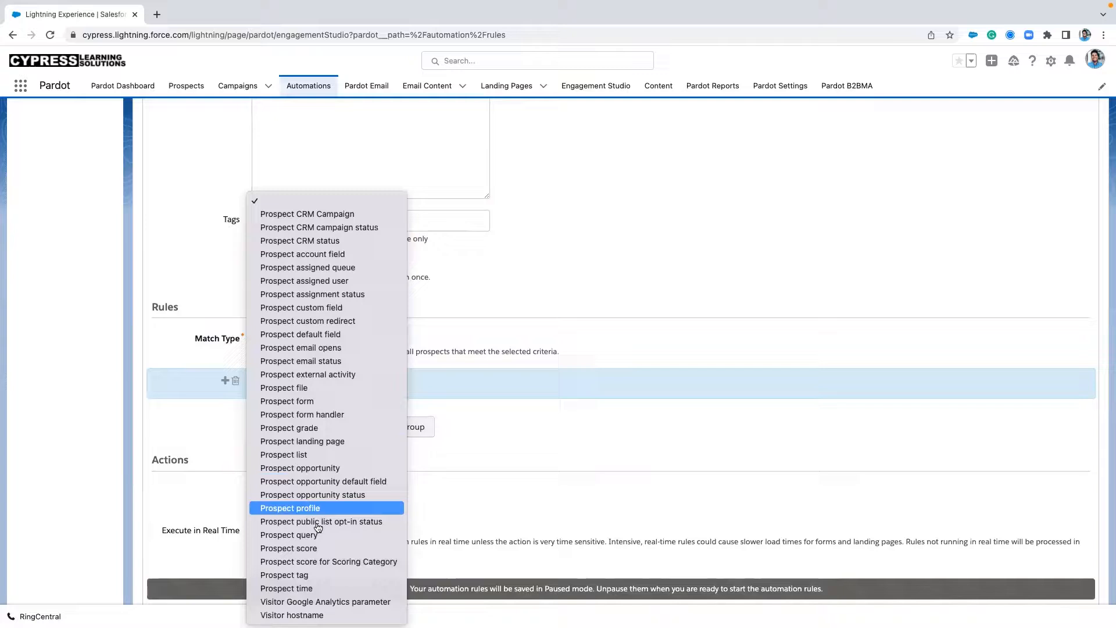
- Match prospects whose last activity was more than 180 days ago and add an action row
click(286, 588)
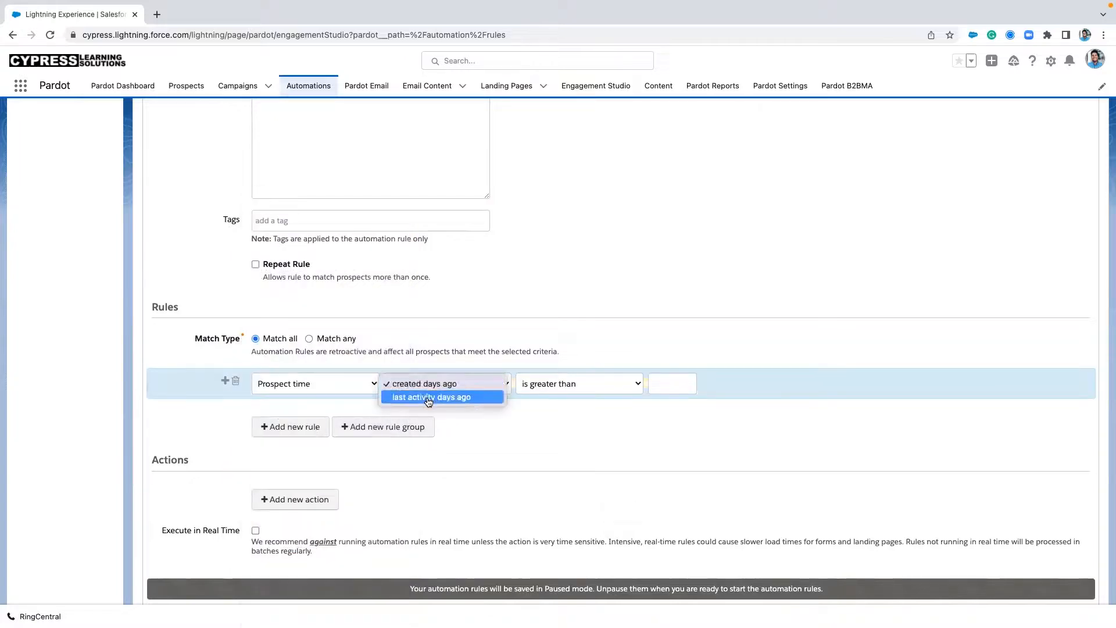
click(430, 396)
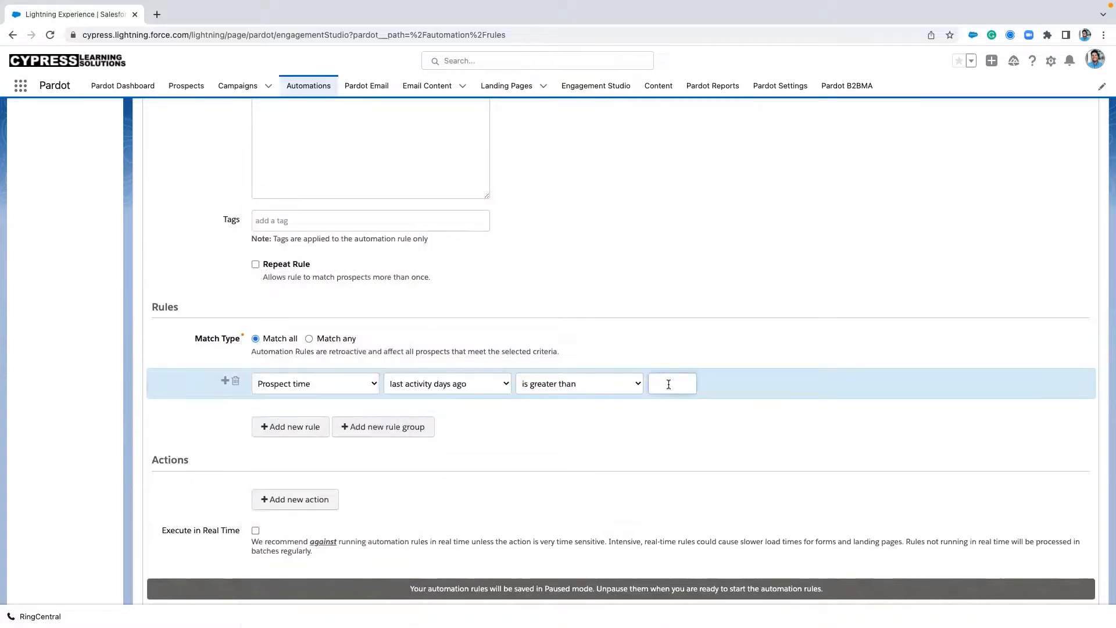
text(180)
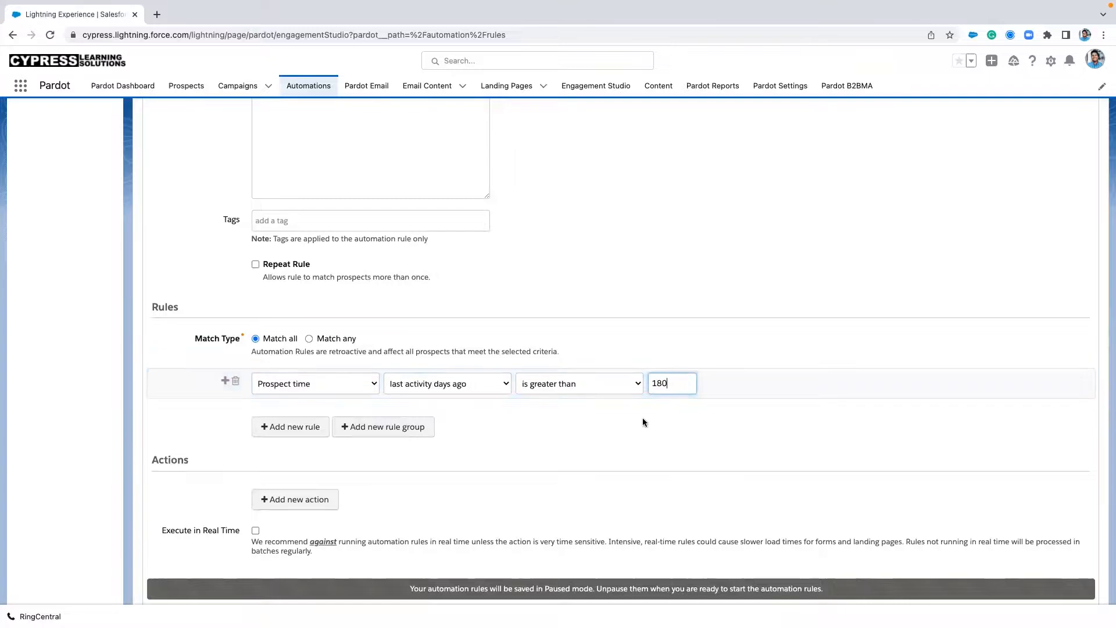
click(294, 499)
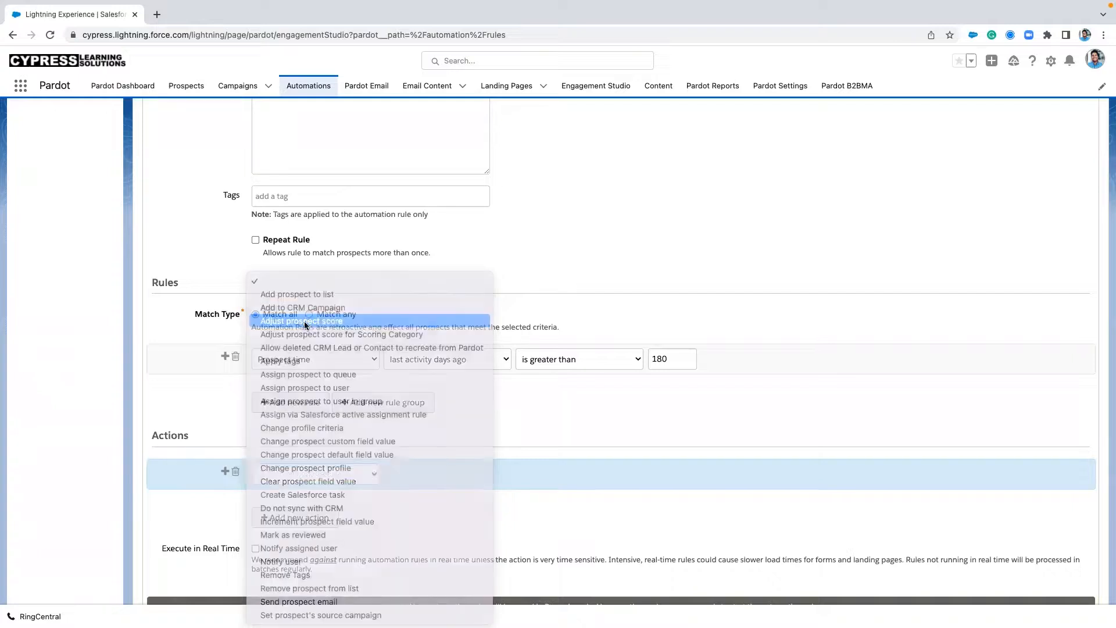
- Make the action adjust prospect score to a fixed value of 5 and create the automation rule
click(301, 320)
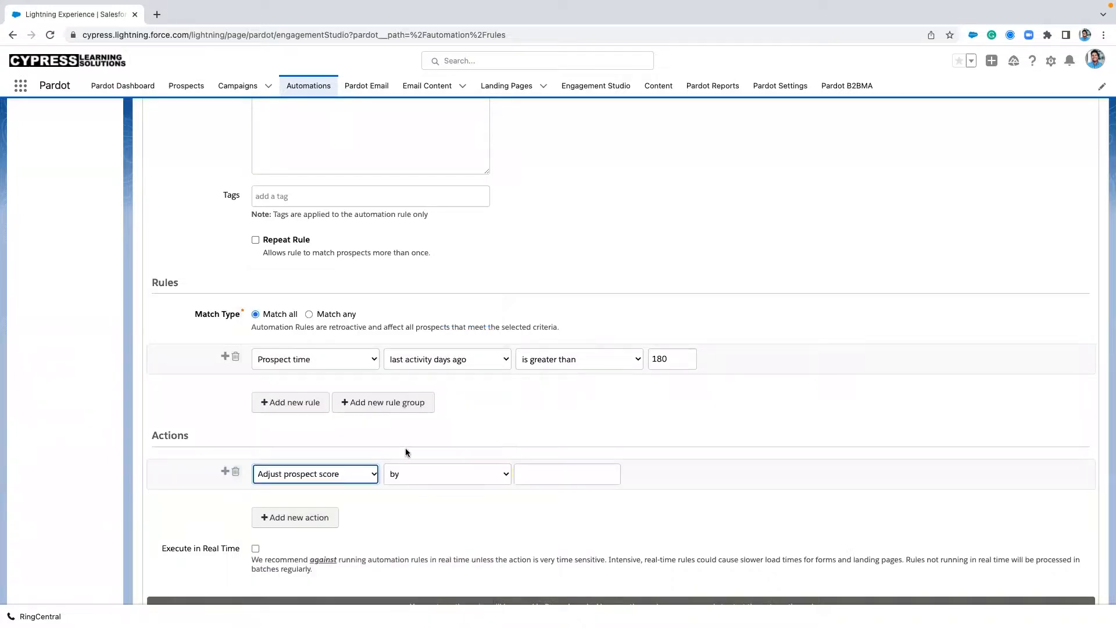
scroll(down, 3)
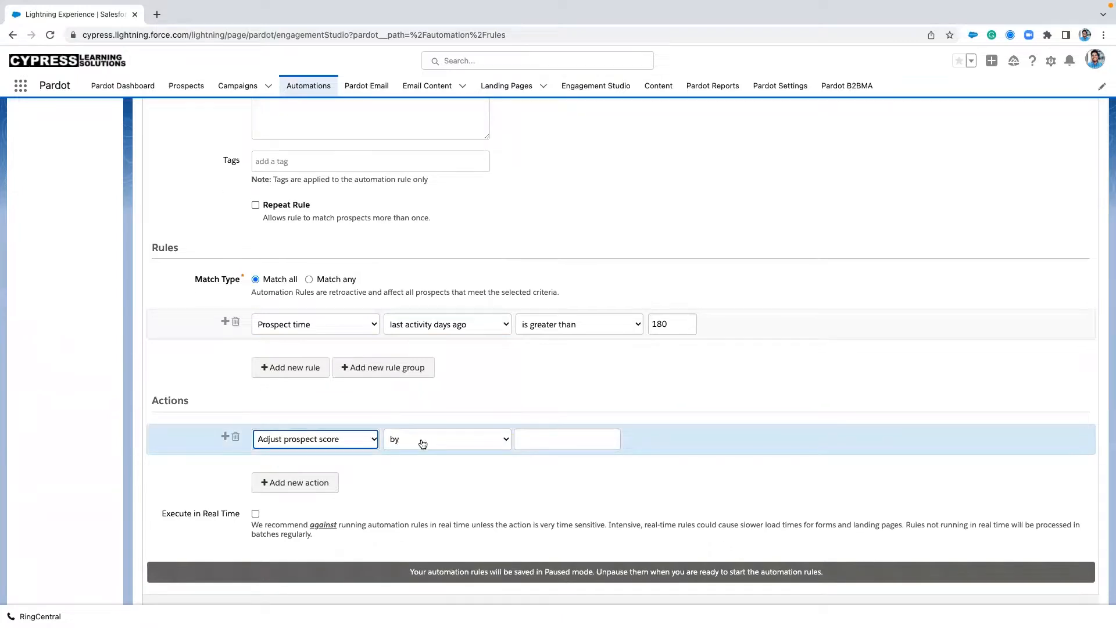
click(446, 438)
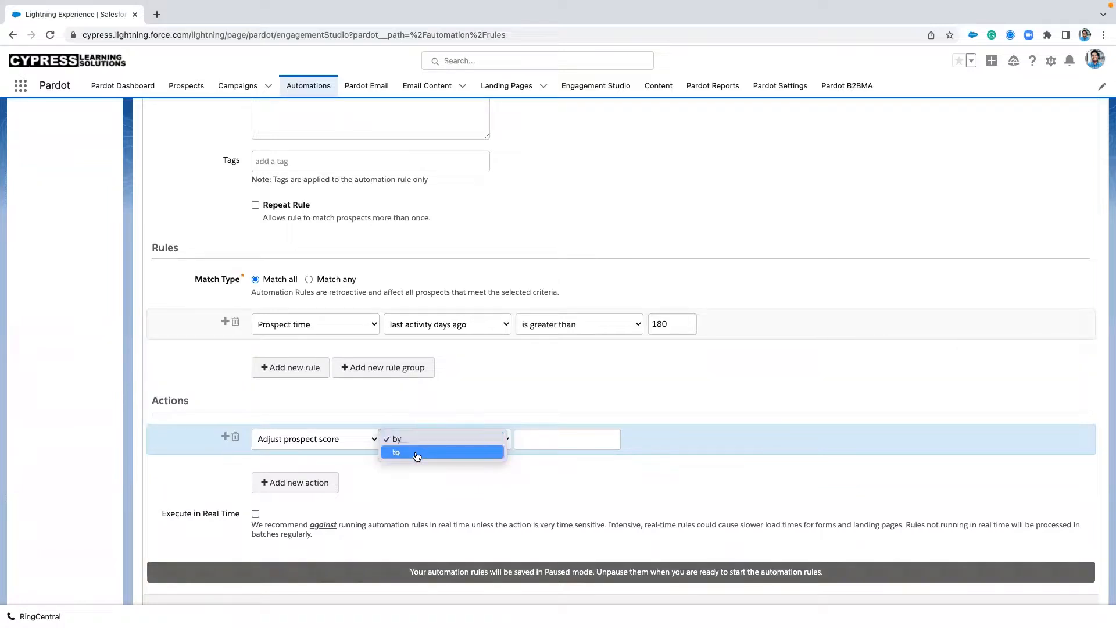
click(395, 452)
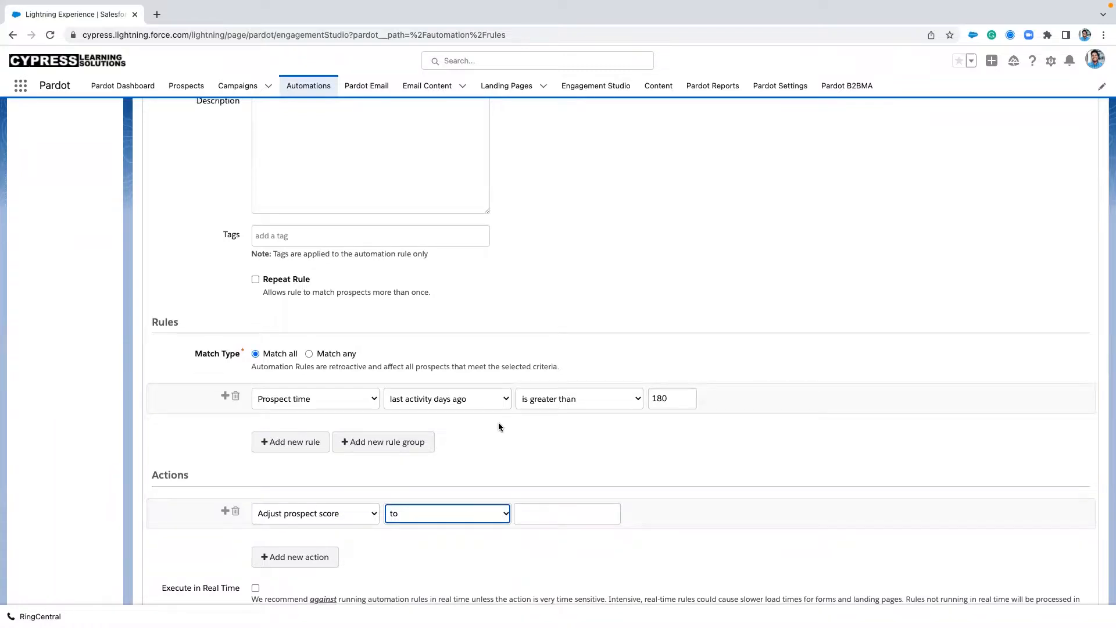
mouse_move(648, 431)
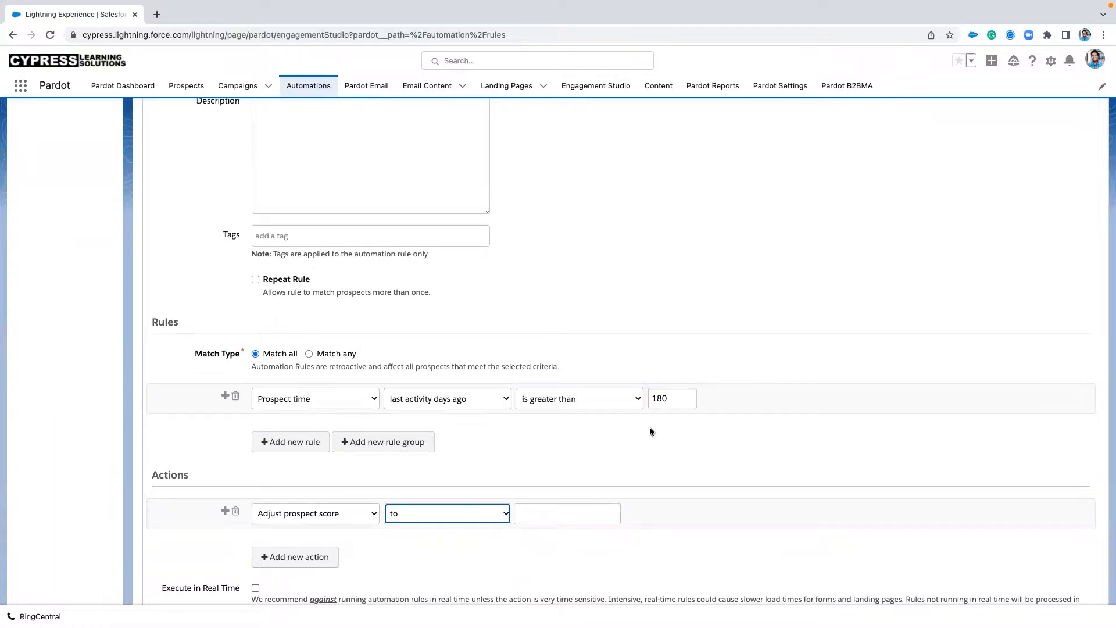
click(566, 513)
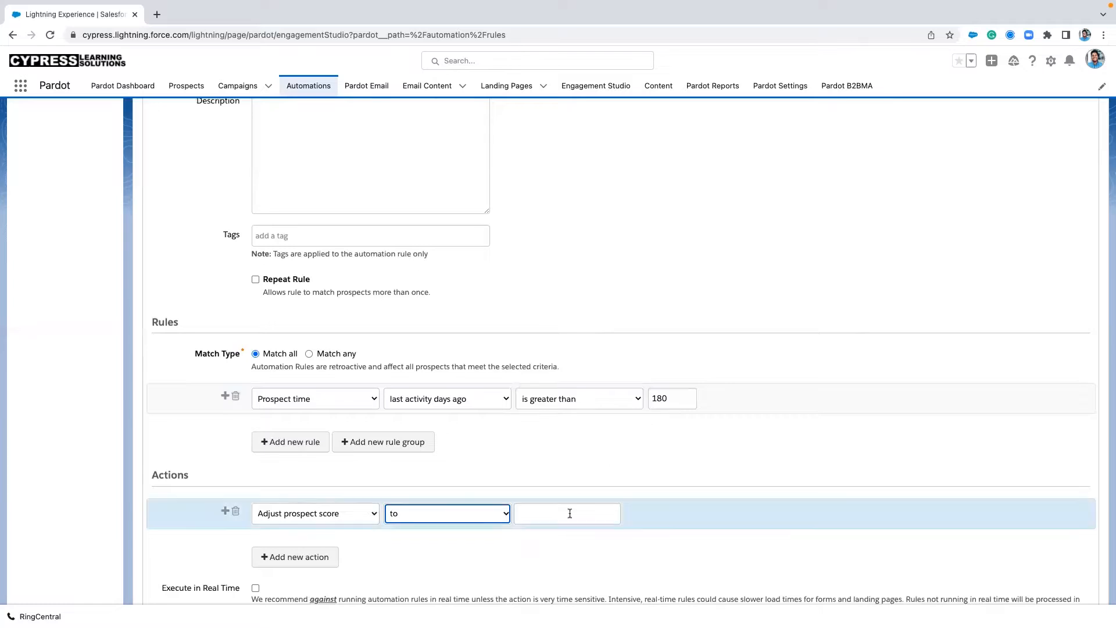
text(5)
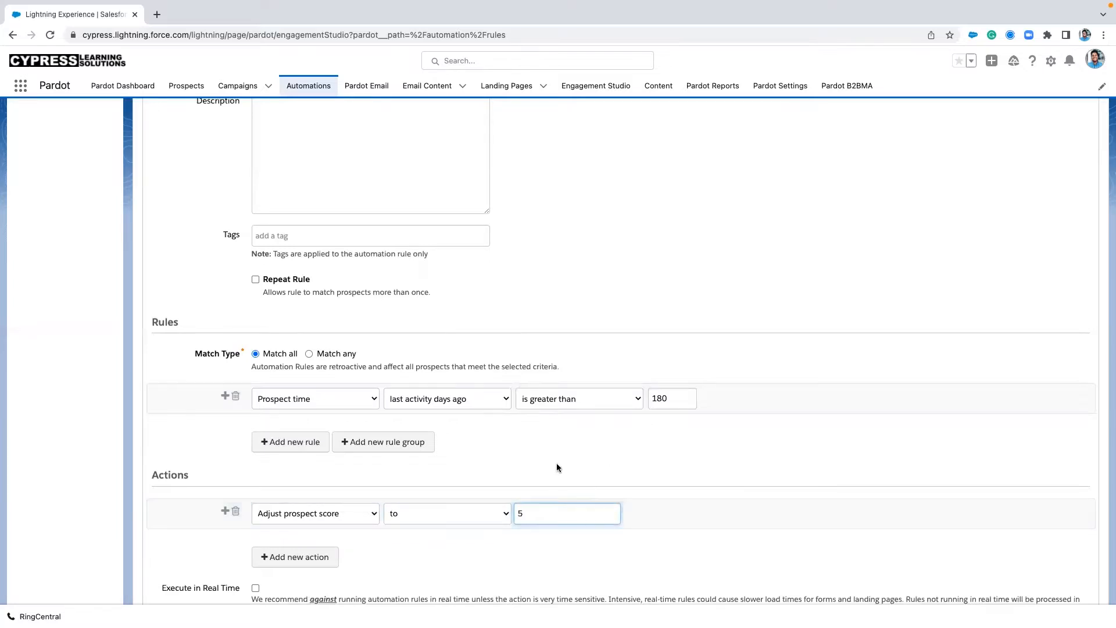
scroll(down, 3)
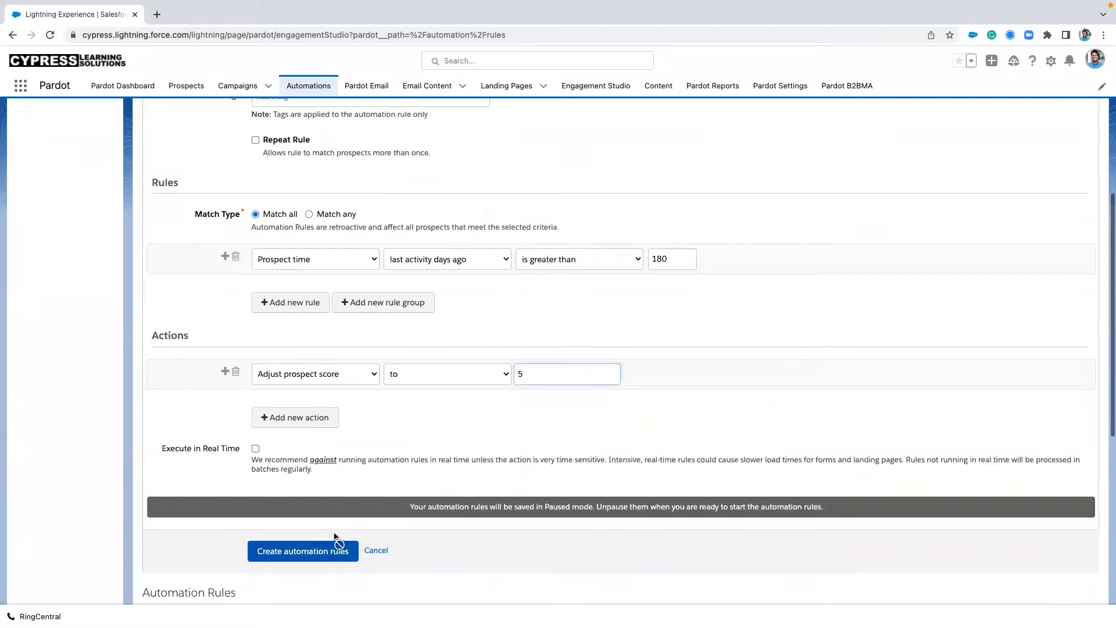
click(302, 550)
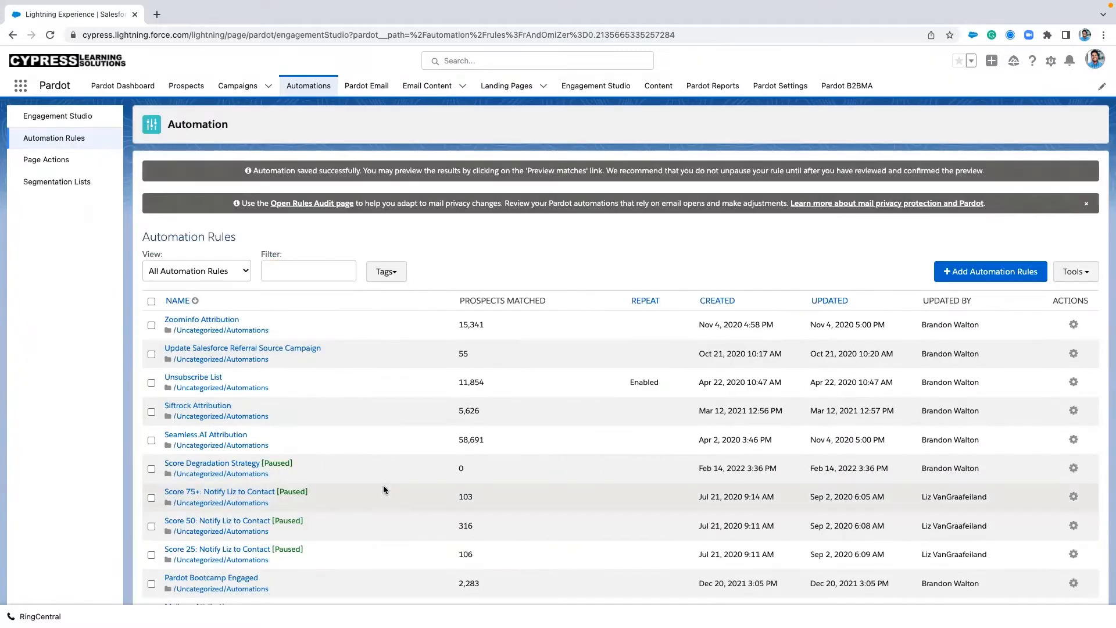